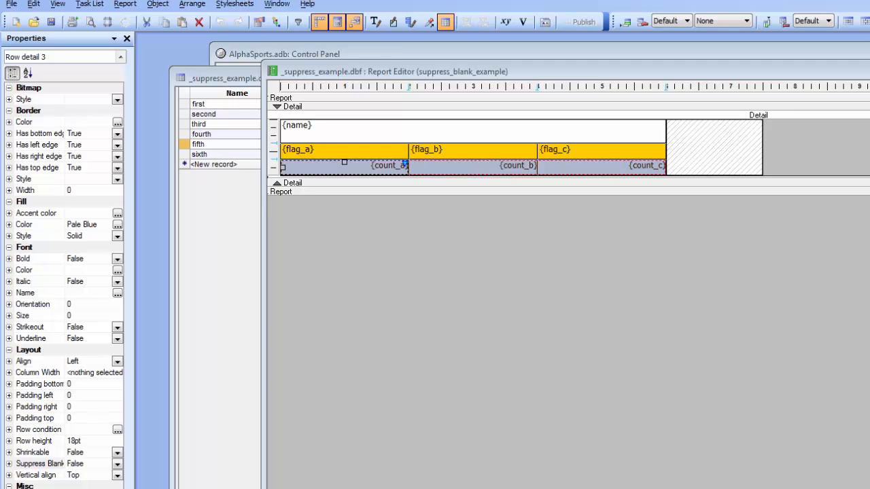
{"action": "mouse_move", "coordinate": [31, 484]}
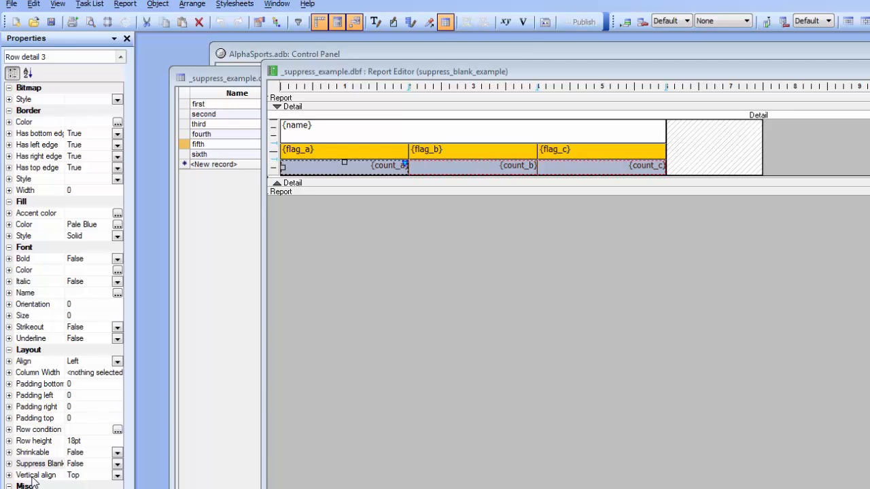
{"action": "mouse_move", "coordinate": [61, 476]}
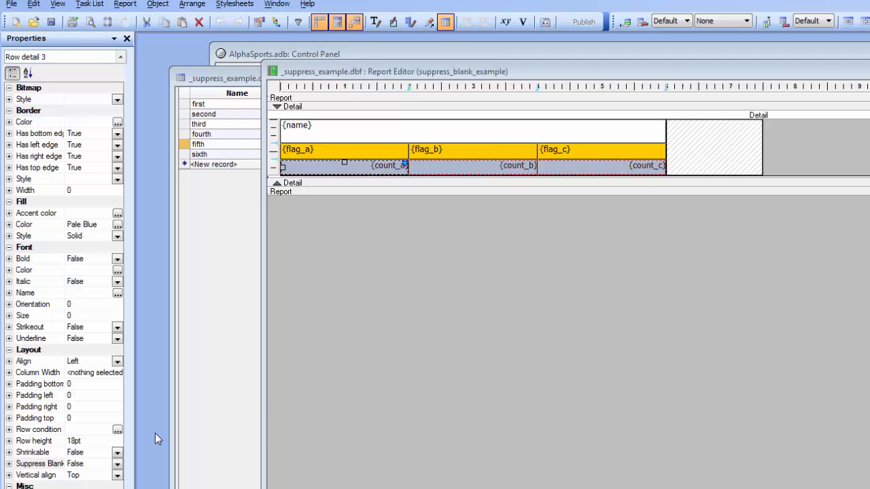
{"action": "mouse_move", "coordinate": [90, 22]}
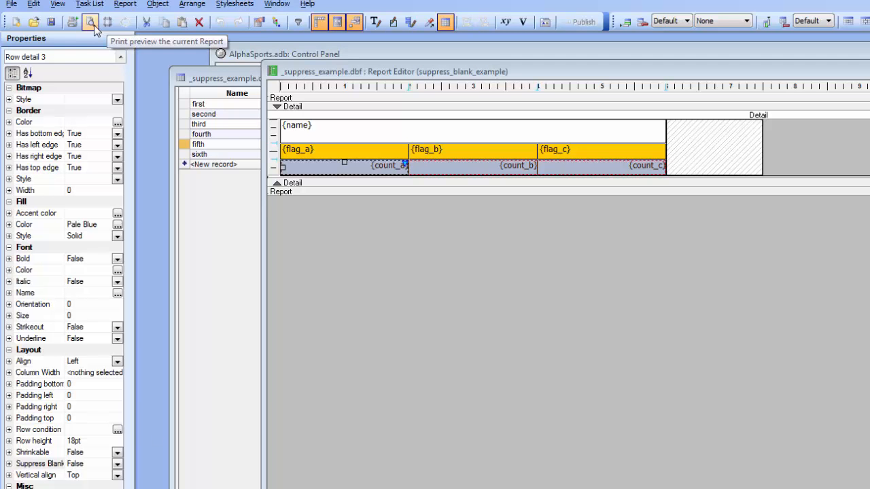
Print-preview the suppress_blank_example report, where every record still shows its flag and count rows.
{"action": "left_click", "coordinate": [89, 21]}
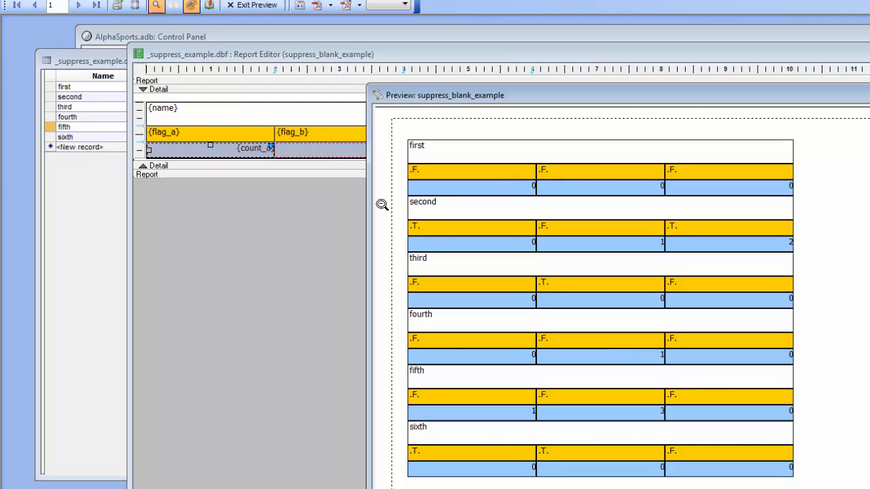
{"action": "mouse_move", "coordinate": [257, 274]}
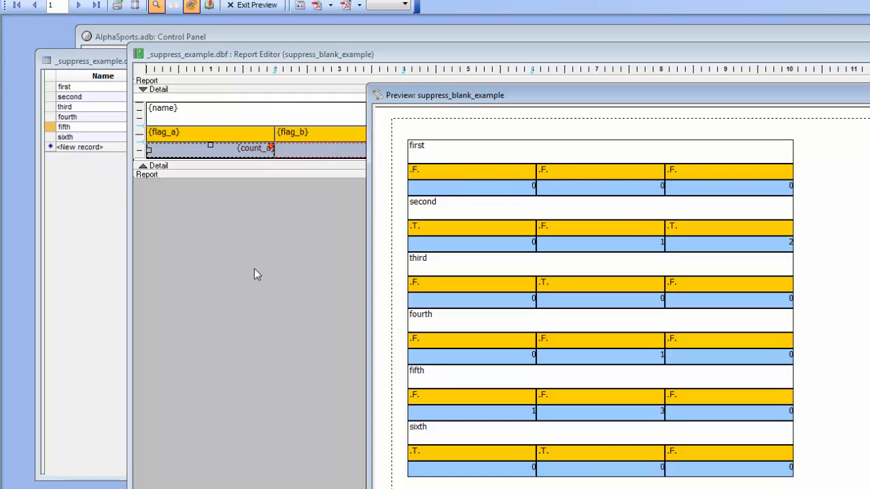
{"action": "mouse_move", "coordinate": [402, 155]}
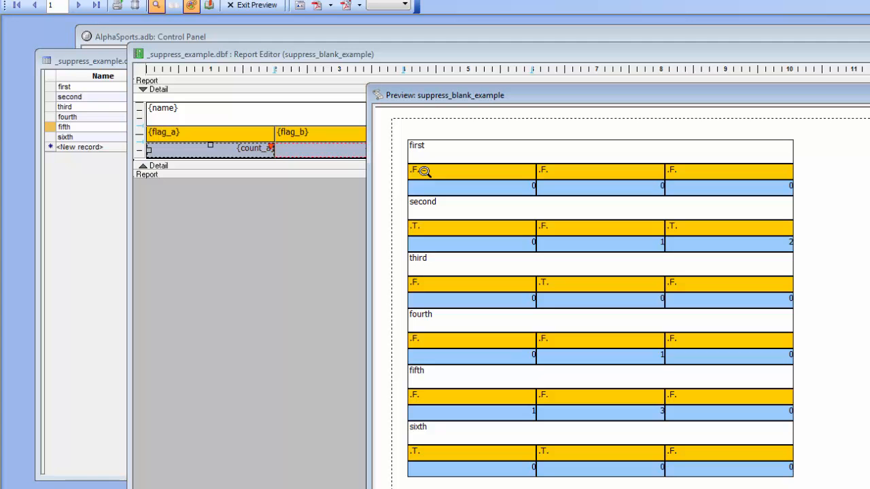
{"action": "mouse_move", "coordinate": [428, 193]}
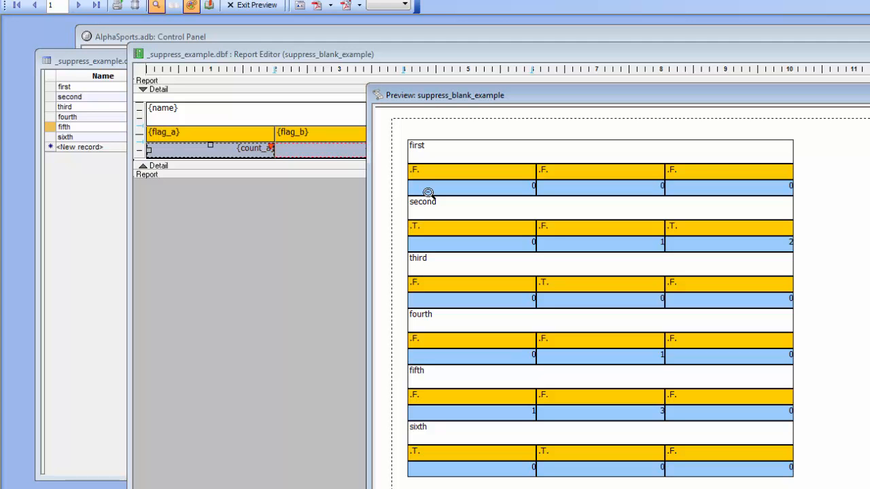
{"action": "mouse_move", "coordinate": [424, 217]}
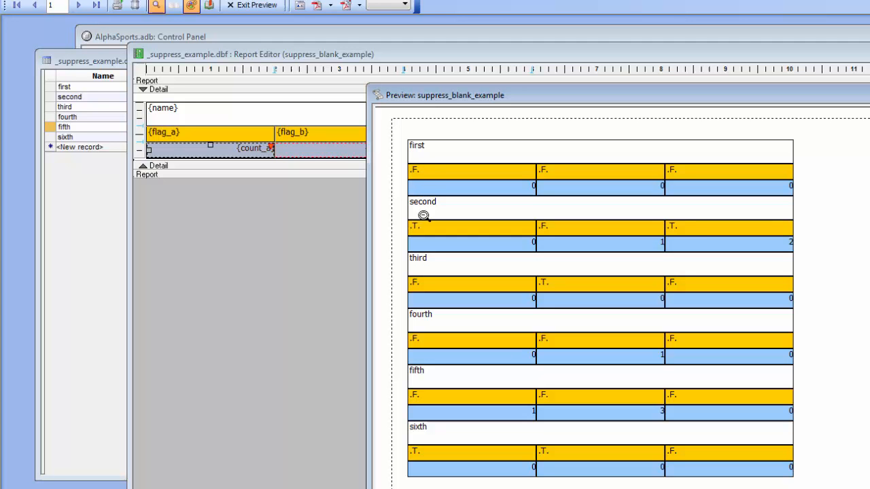
{"action": "mouse_move", "coordinate": [428, 218]}
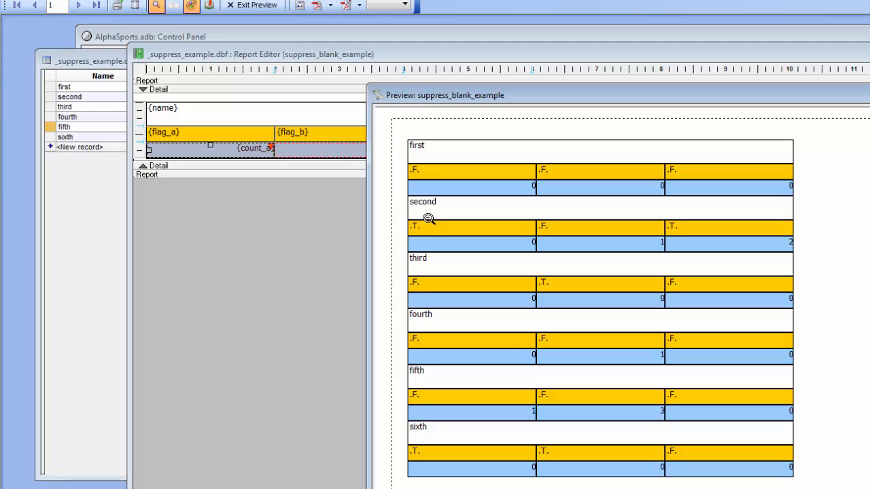
{"action": "mouse_move", "coordinate": [357, 102]}
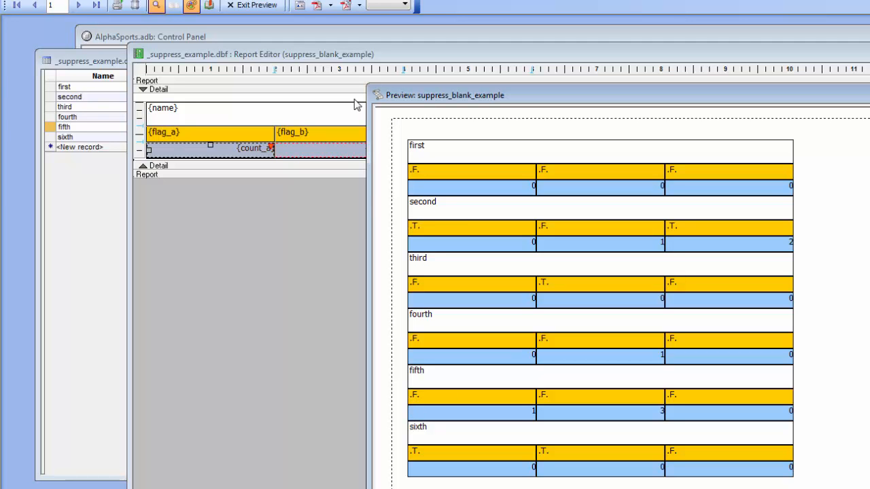
{"action": "mouse_move", "coordinate": [444, 204]}
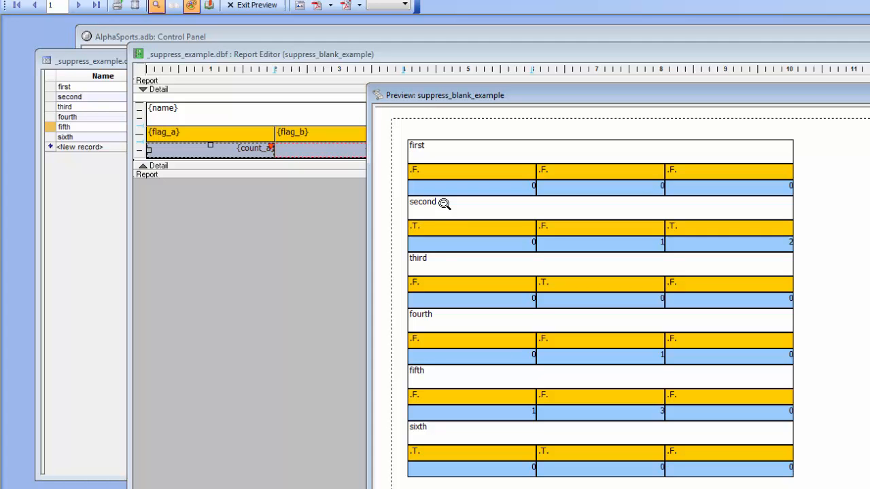
{"action": "mouse_move", "coordinate": [381, 104]}
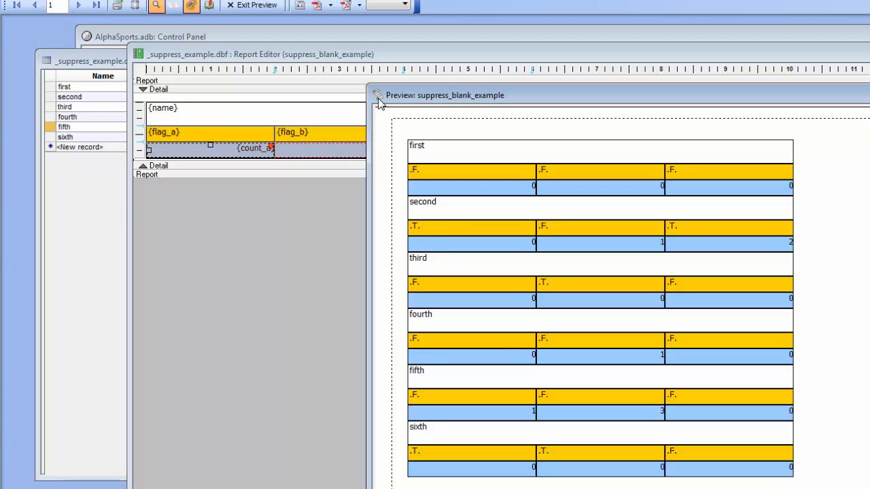
{"action": "mouse_move", "coordinate": [380, 103]}
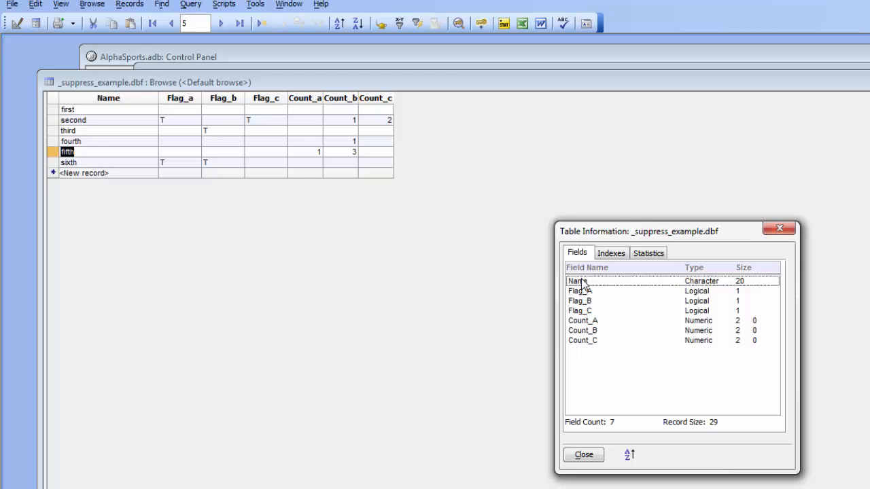
{"action": "left_click", "coordinate": [583, 455]}
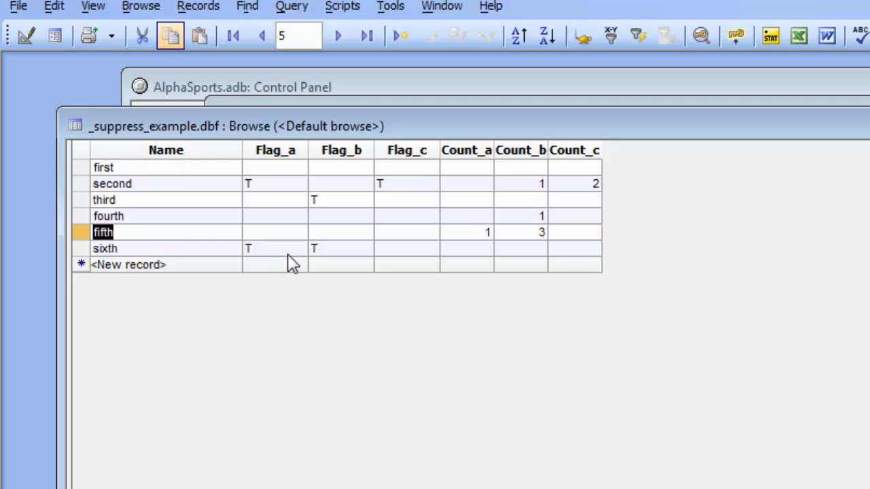
{"action": "mouse_move", "coordinate": [573, 202]}
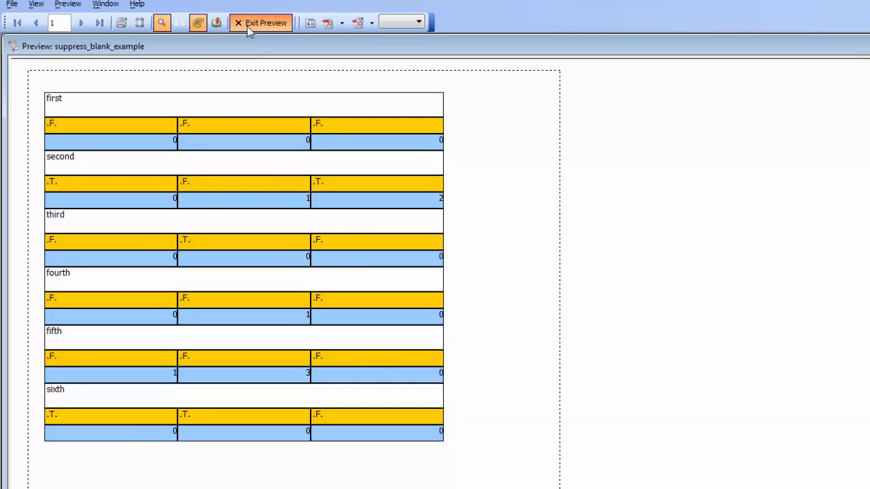
Set Suppress Blank to True on Row detail 2 and 3, then re-preview the report.
{"action": "left_click", "coordinate": [260, 22]}
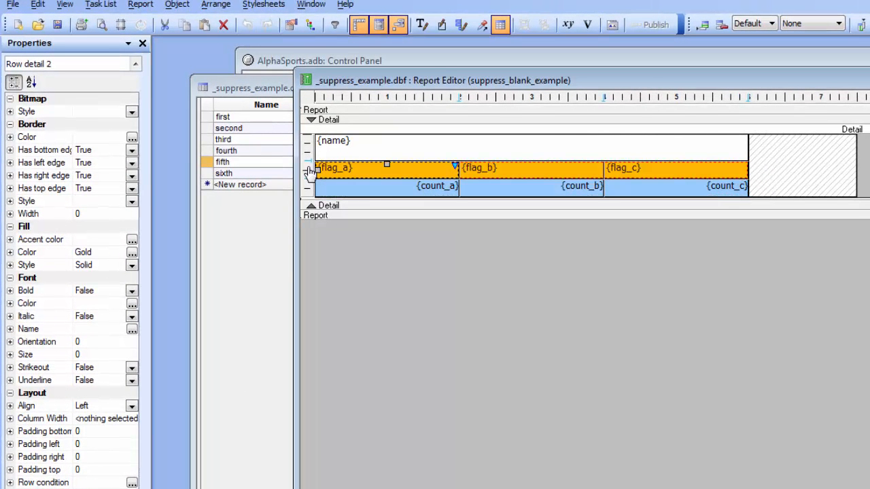
{"action": "mouse_move", "coordinate": [311, 177]}
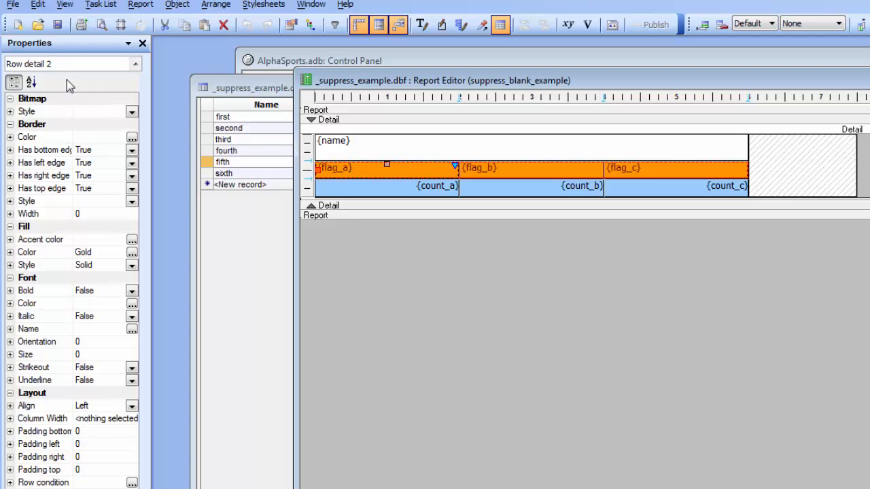
{"action": "mouse_move", "coordinate": [309, 175]}
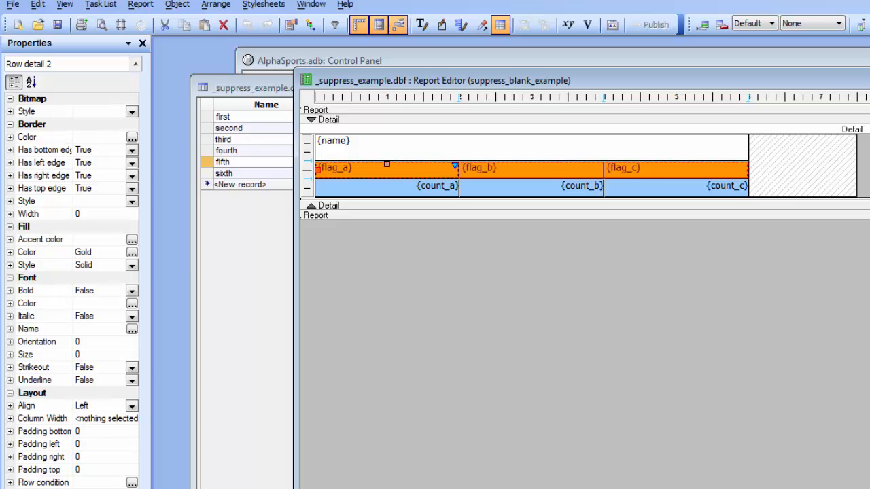
{"action": "mouse_move", "coordinate": [38, 438]}
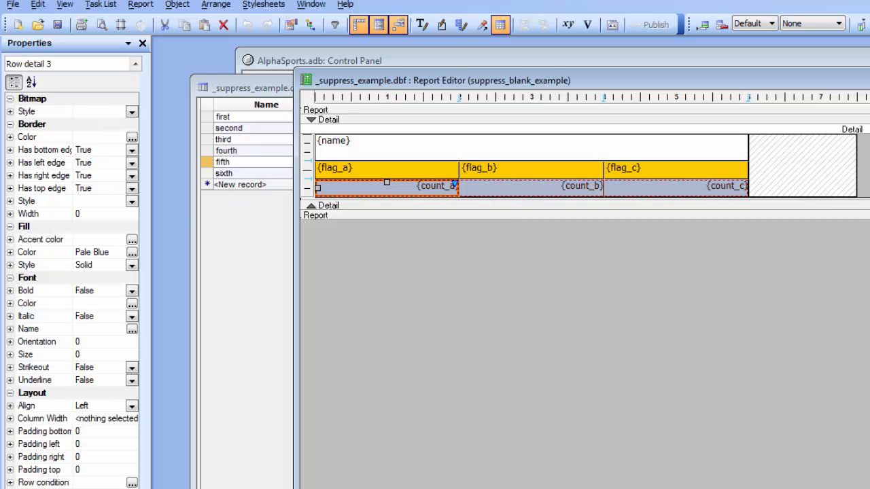
{"action": "left_click", "coordinate": [81, 24]}
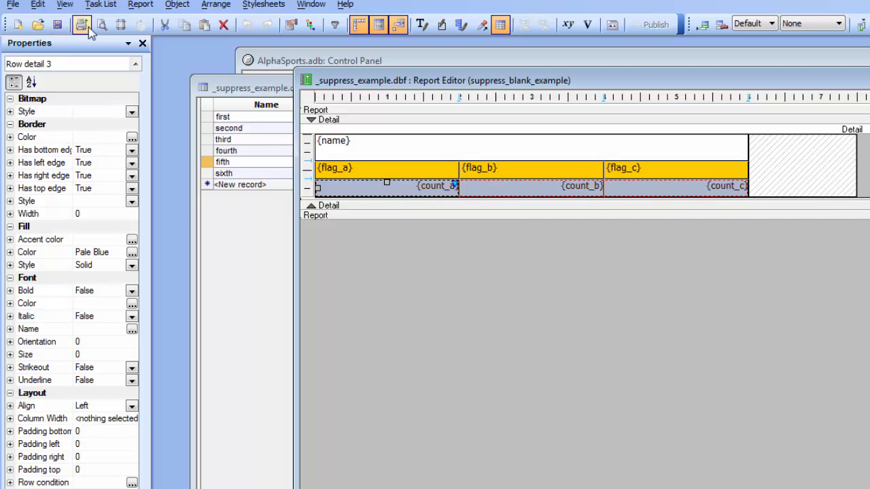
{"action": "left_click", "coordinate": [174, 24]}
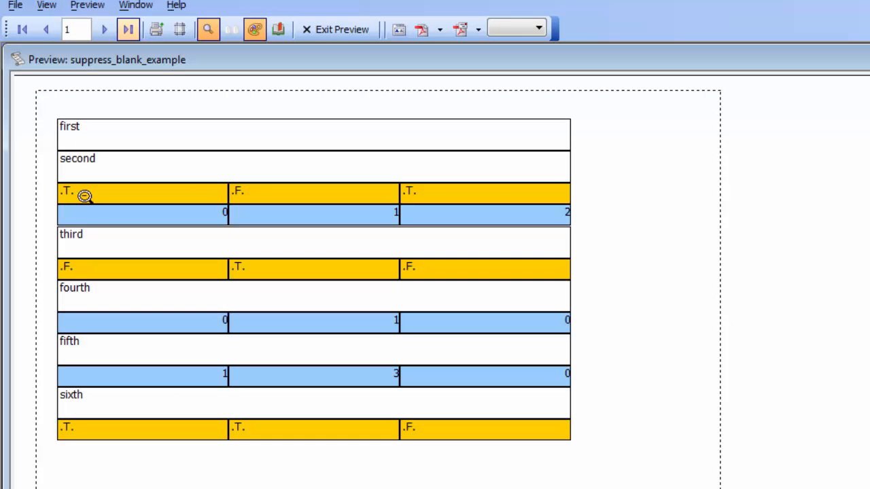
{"action": "mouse_move", "coordinate": [92, 216]}
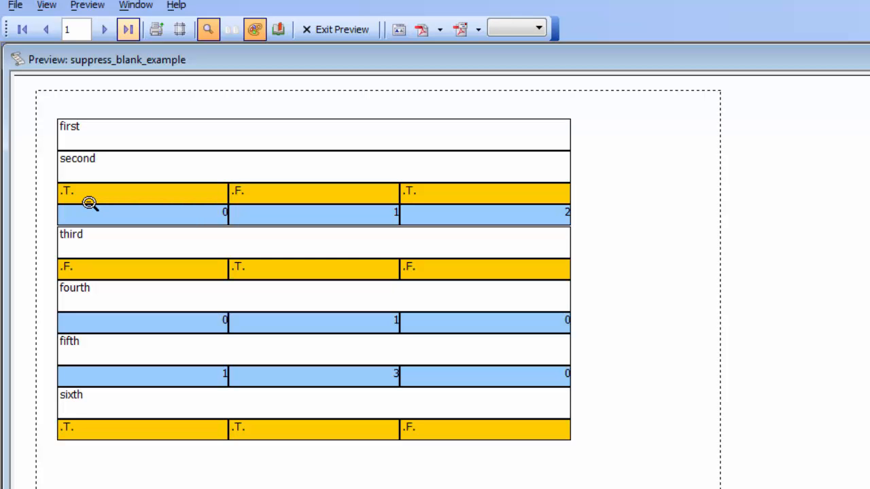
{"action": "mouse_move", "coordinate": [97, 165]}
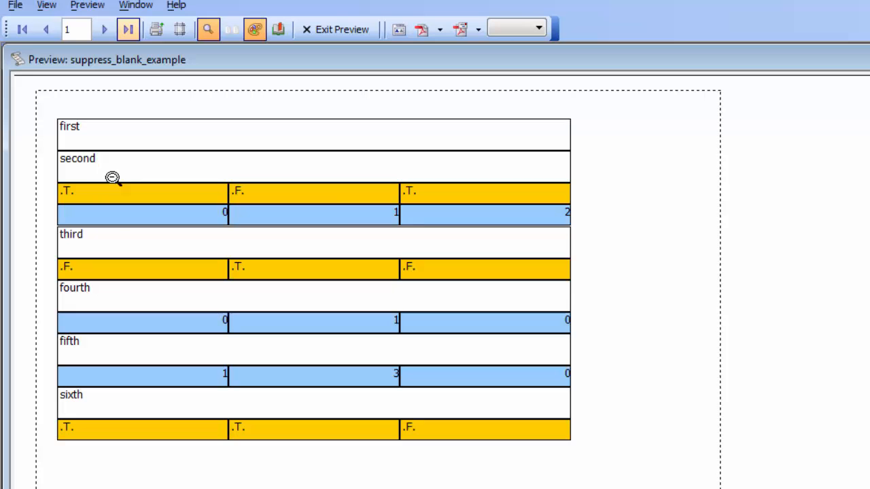
{"action": "mouse_move", "coordinate": [338, 221]}
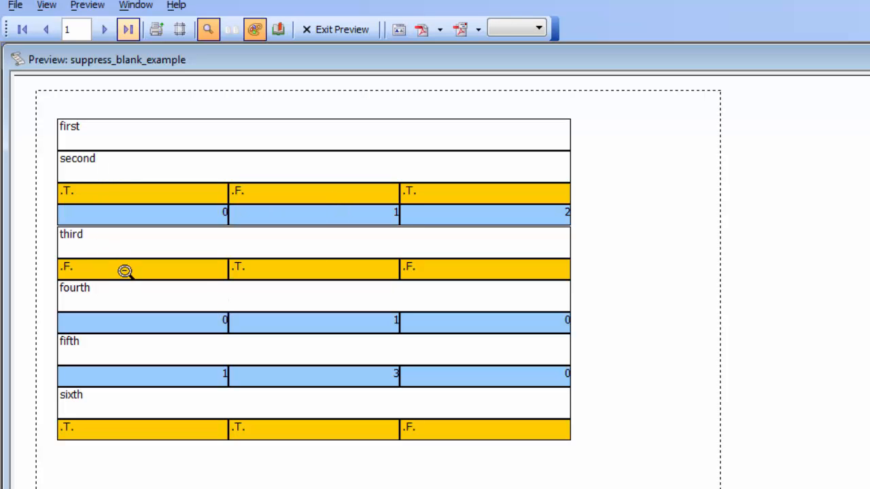
{"action": "mouse_move", "coordinate": [134, 269]}
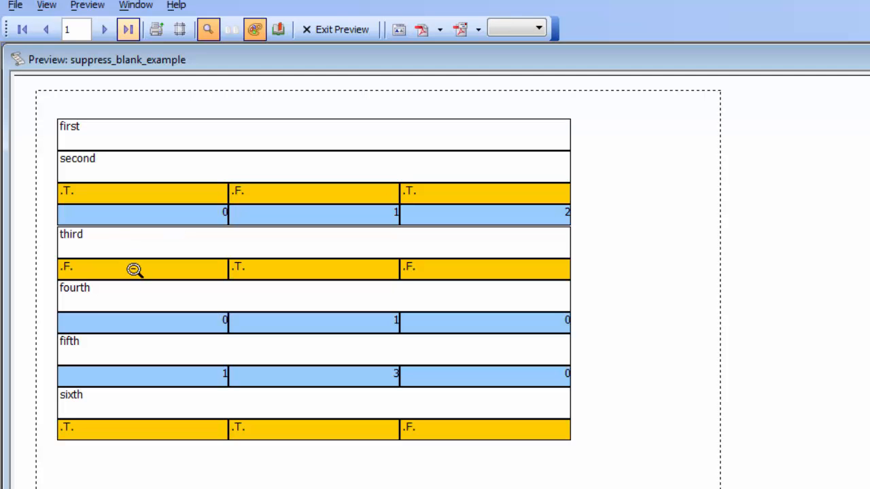
{"action": "mouse_move", "coordinate": [96, 331]}
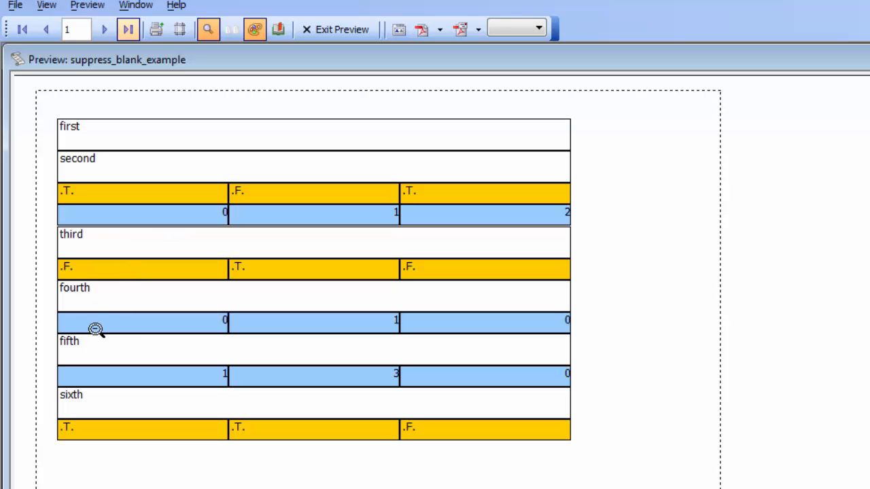